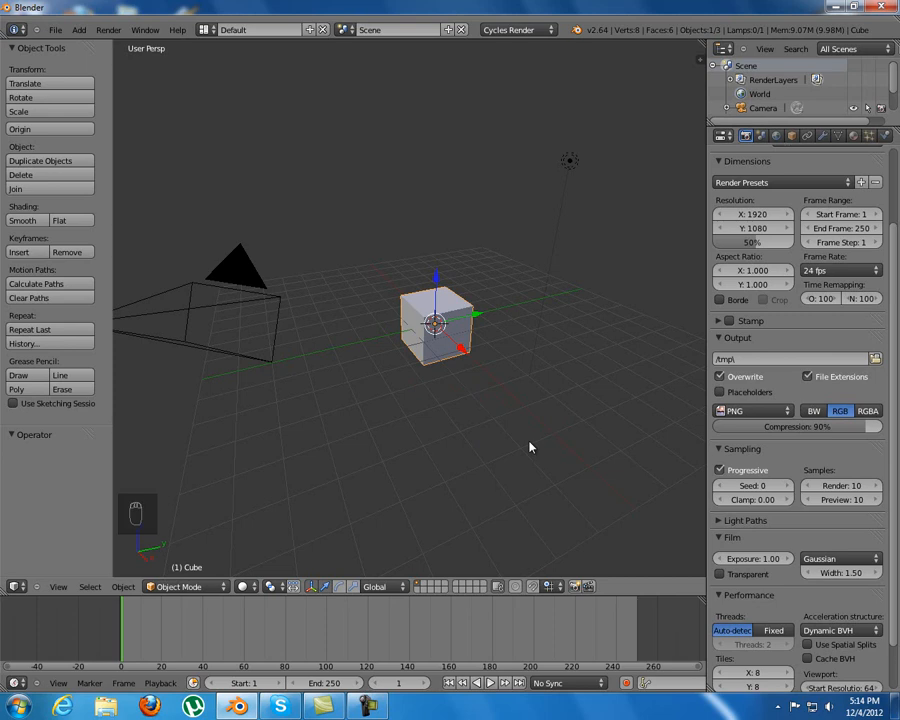
{"action": "mouse_move", "coordinate": [616, 110]}
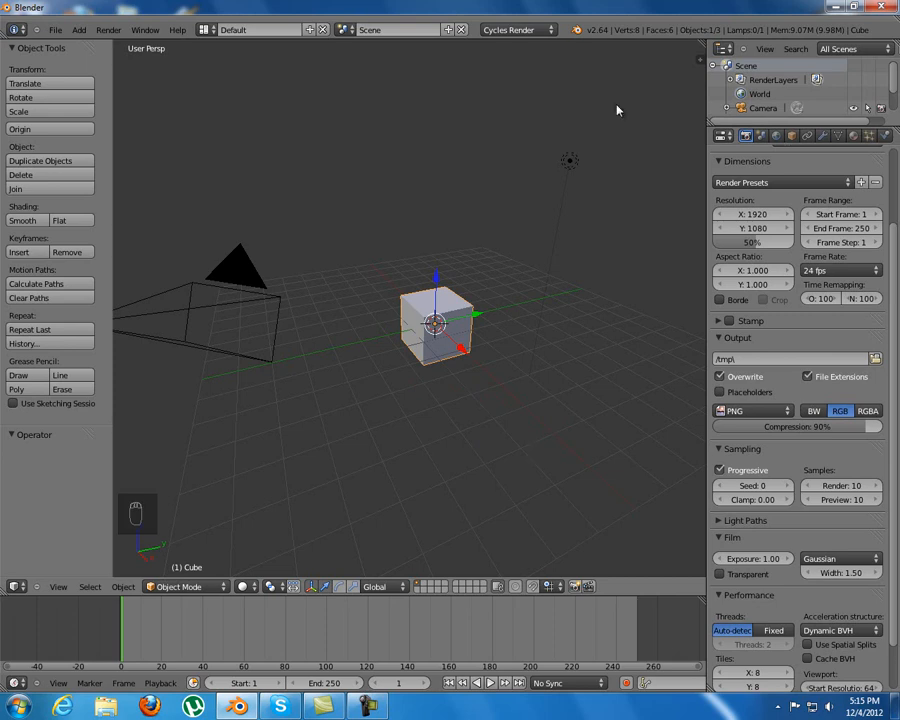
Step: Switch the render engine to Cycles and reopen the Sampling settings
{"action": "left_click", "coordinate": [510, 30]}
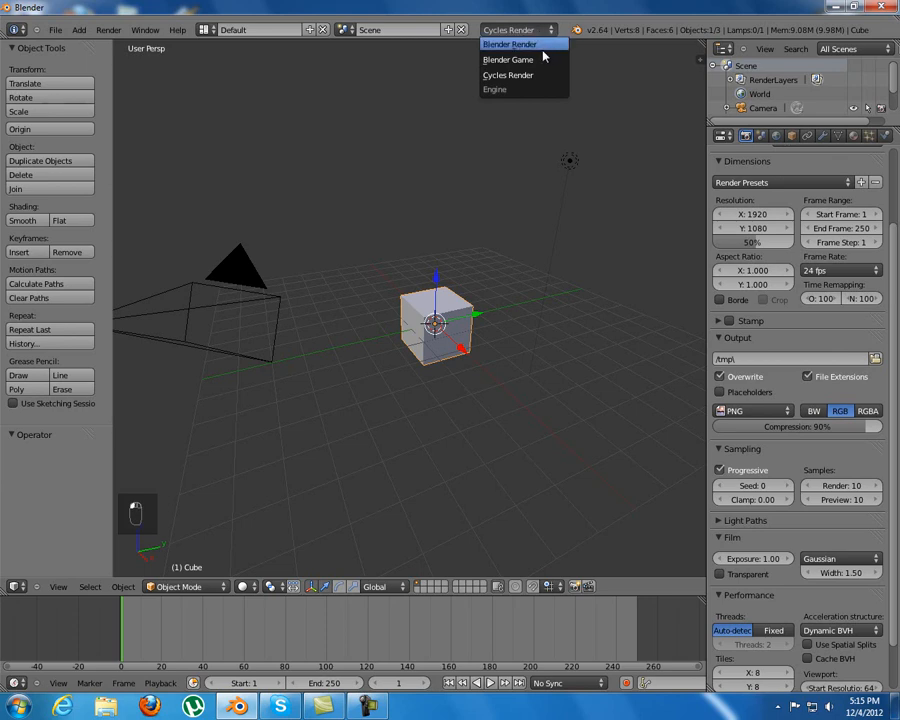
{"action": "mouse_move", "coordinate": [536, 78]}
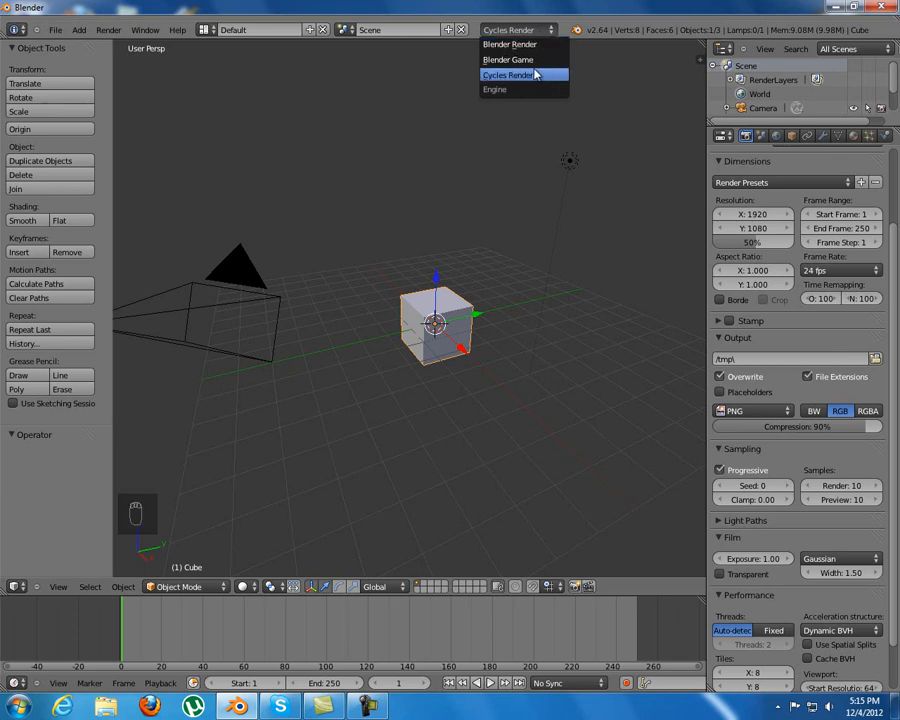
{"action": "left_click", "coordinate": [524, 74]}
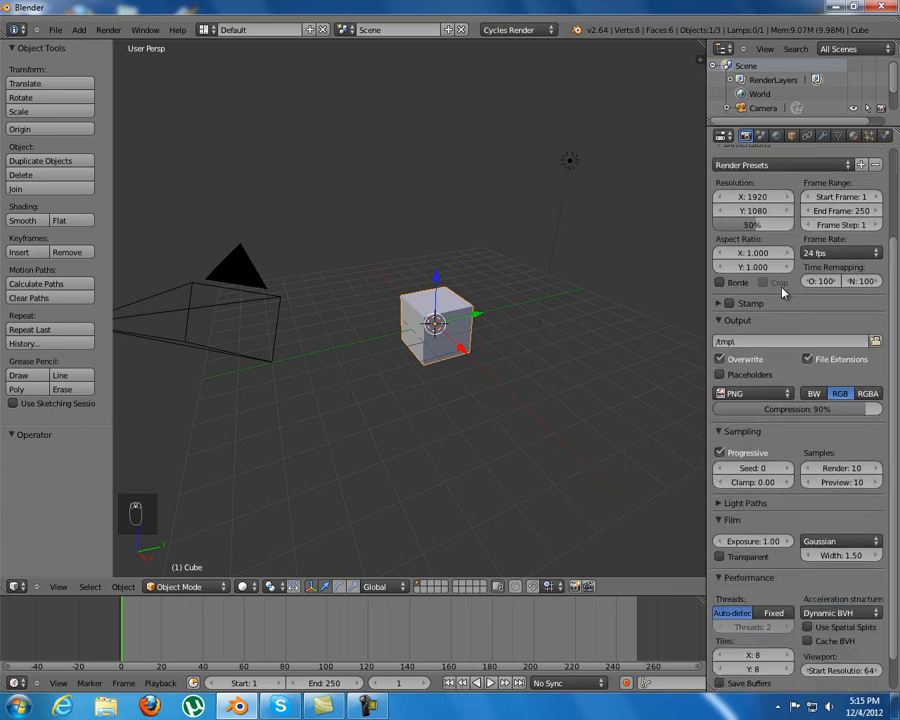
{"action": "left_click", "coordinate": [716, 432]}
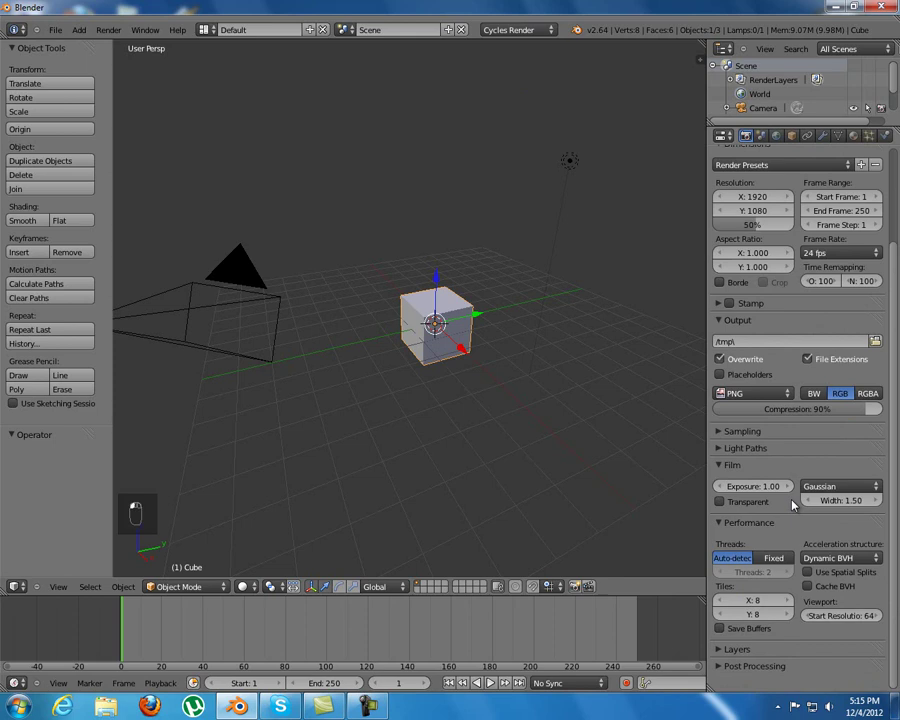
{"action": "left_click", "coordinate": [736, 432]}
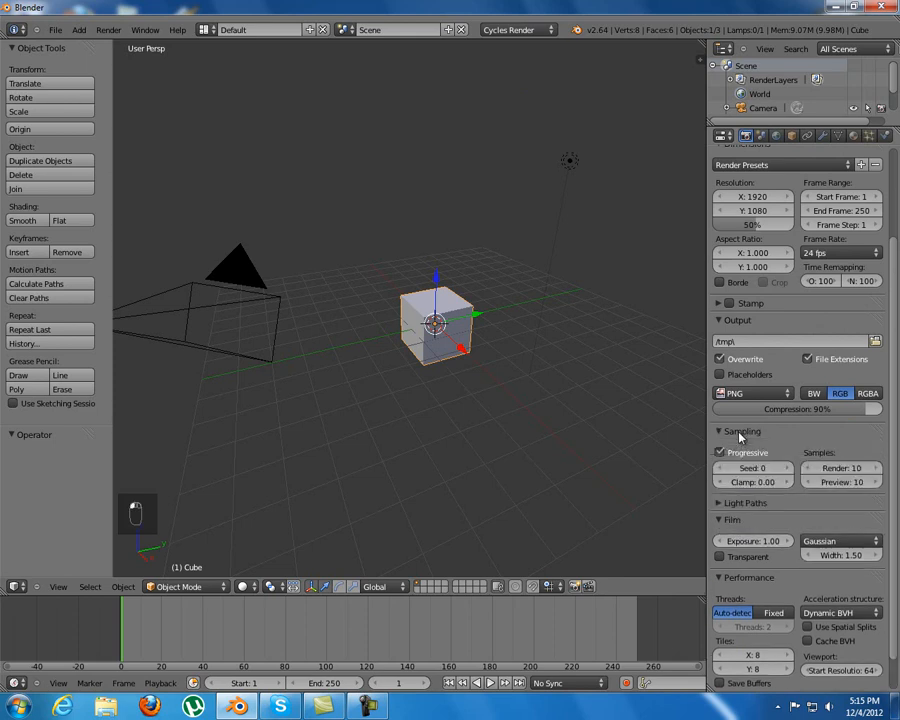
{"action": "mouse_move", "coordinate": [836, 468]}
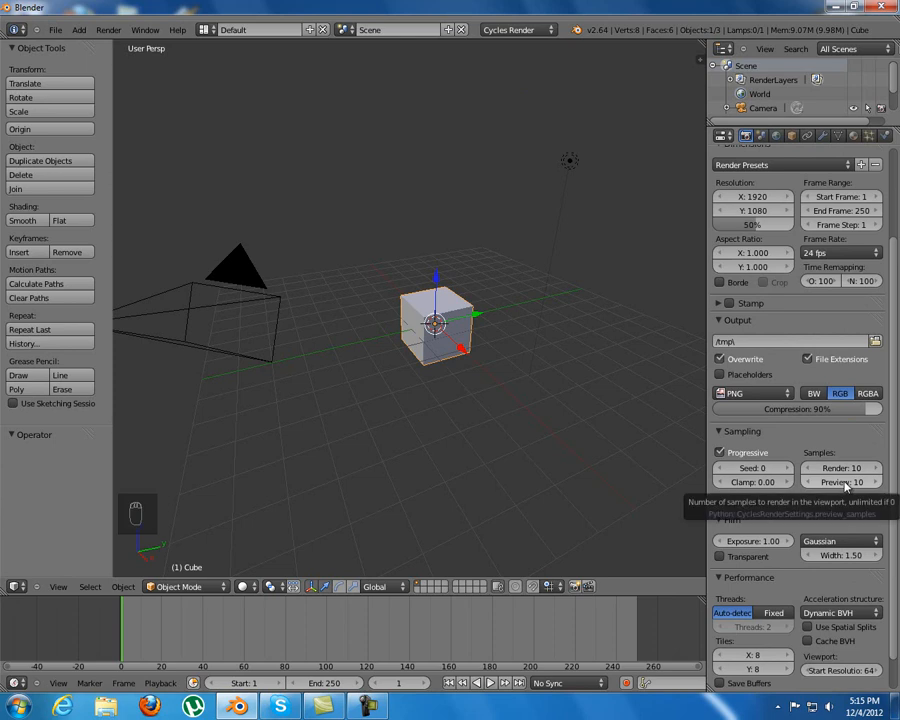
{"action": "mouse_move", "coordinate": [836, 468]}
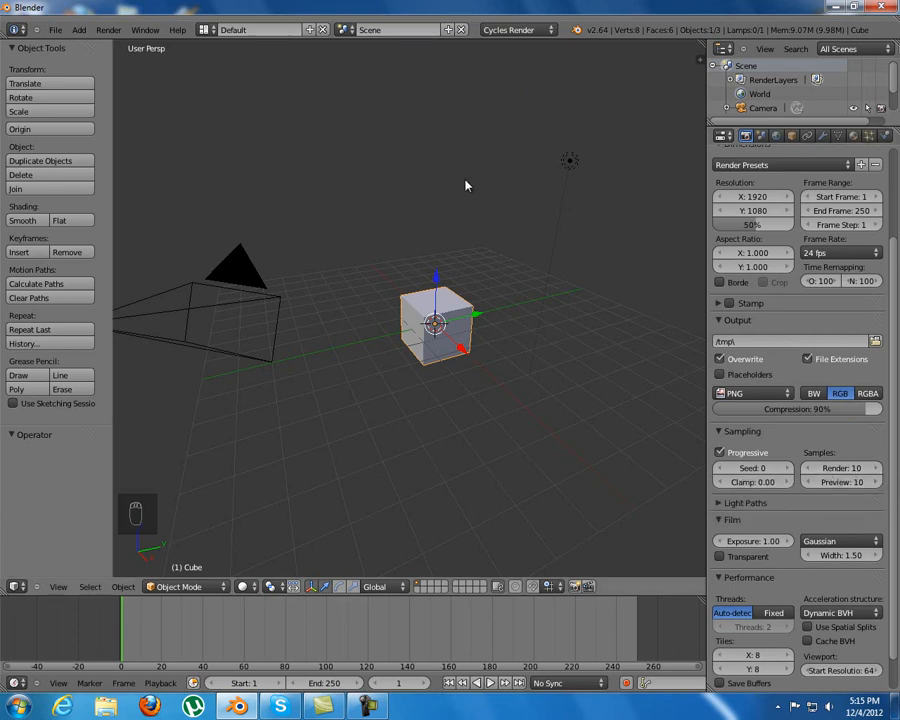
{"action": "mouse_move", "coordinate": [840, 468]}
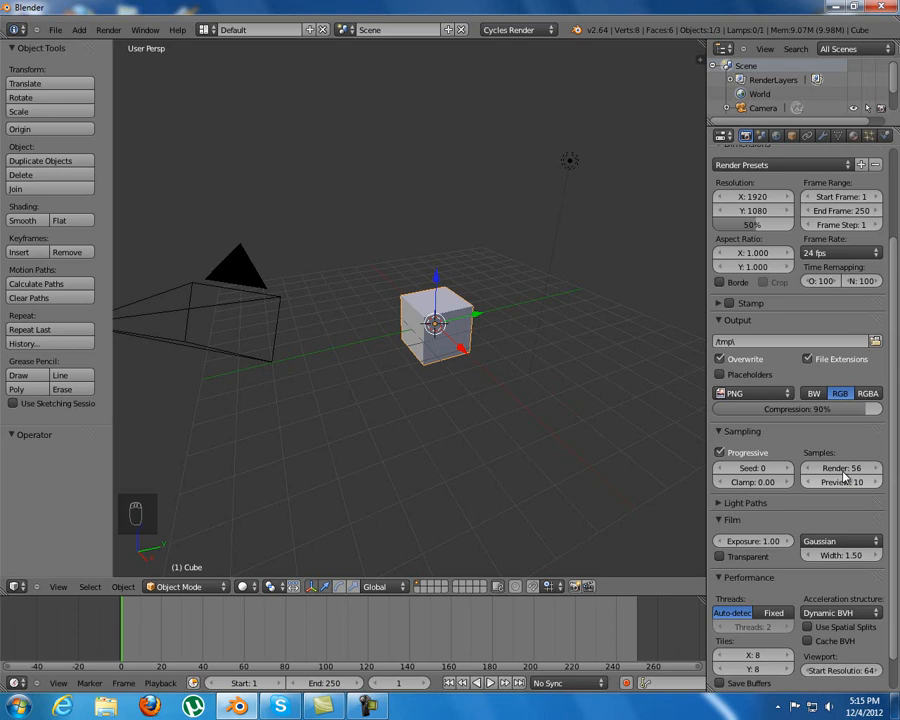
Step: Set Cycles render samples to 60 and viewport preview samples to 5
{"action": "left_click", "coordinate": [856, 466]}
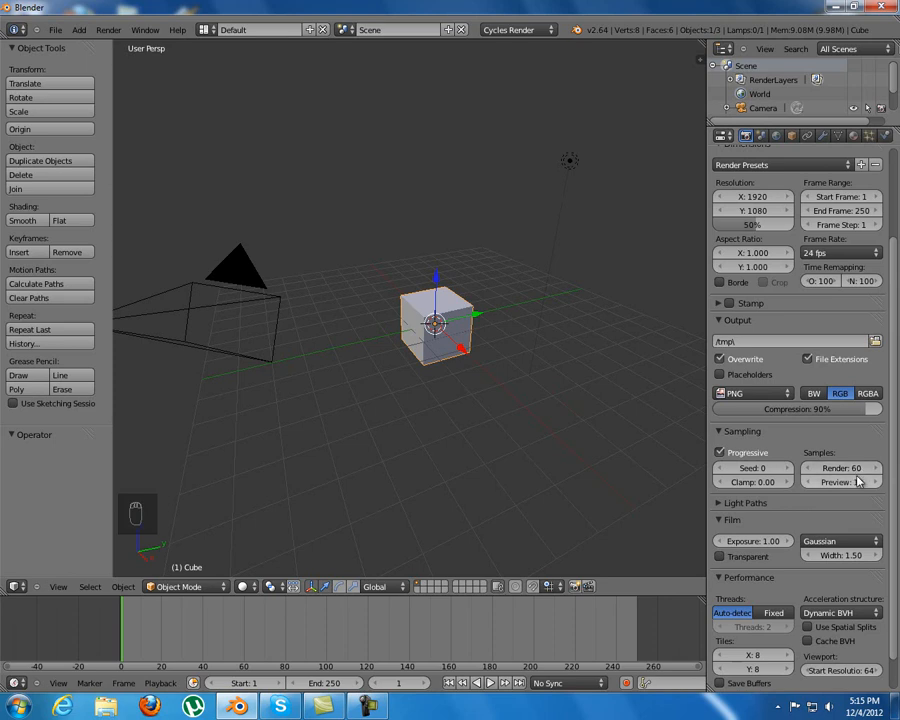
{"action": "mouse_move", "coordinate": [850, 468]}
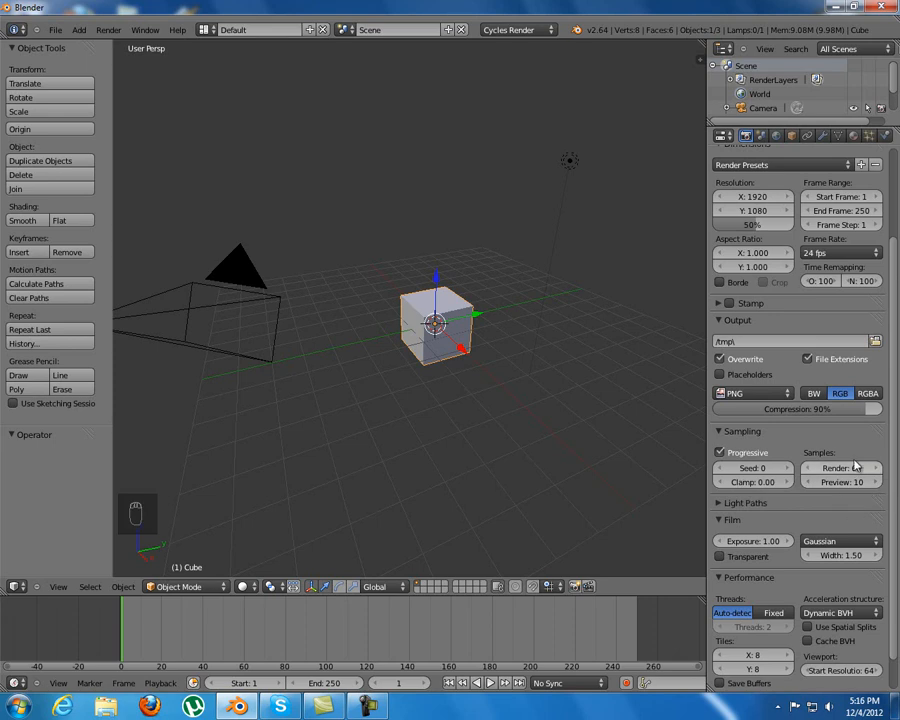
{"action": "left_click", "coordinate": [838, 468]}
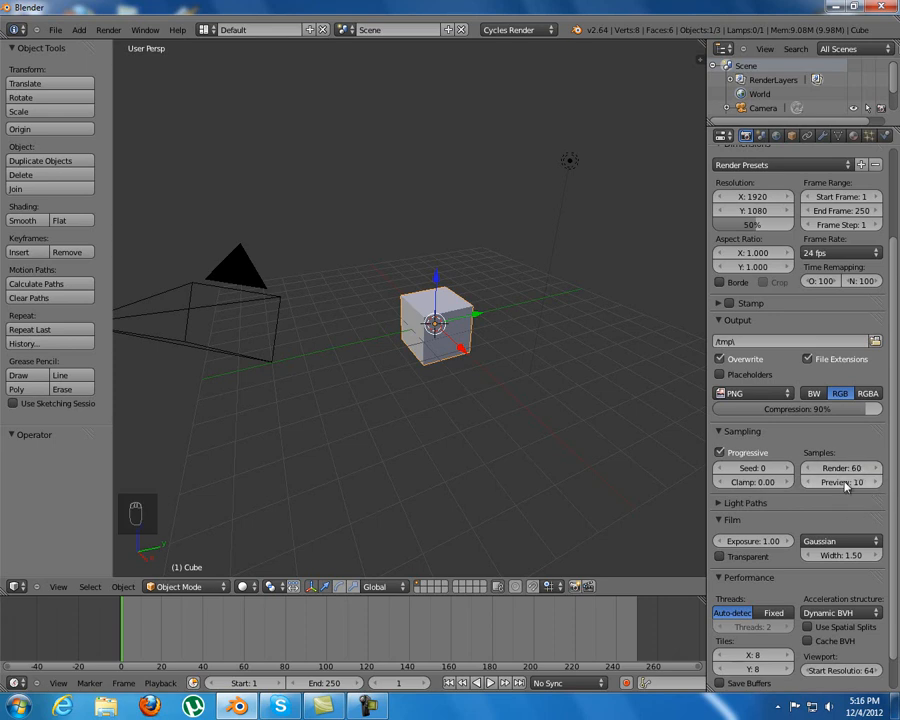
{"action": "mouse_move", "coordinate": [844, 488]}
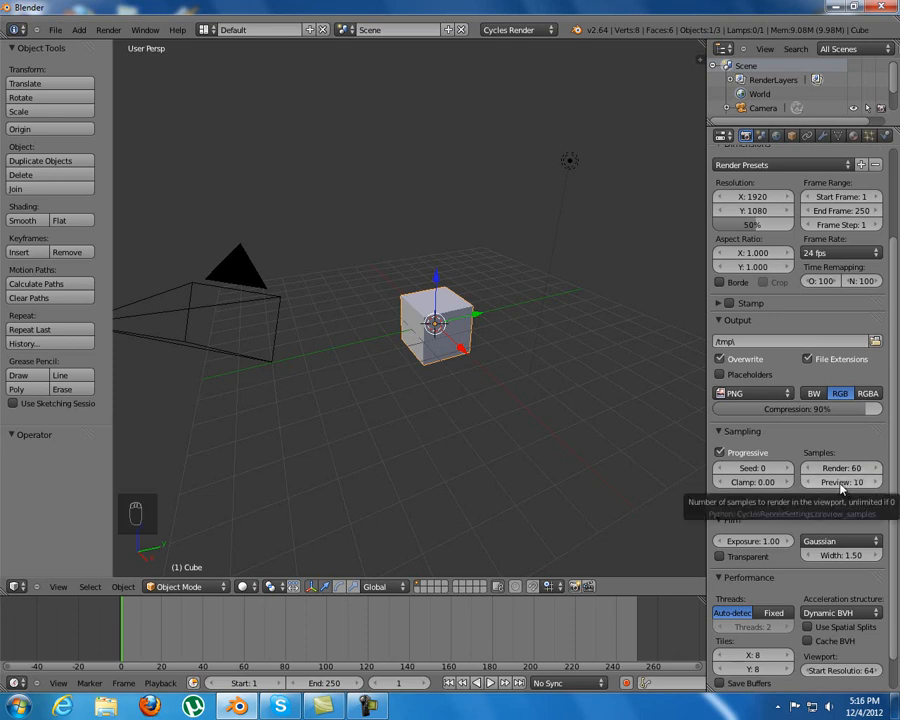
{"action": "mouse_move", "coordinate": [838, 452]}
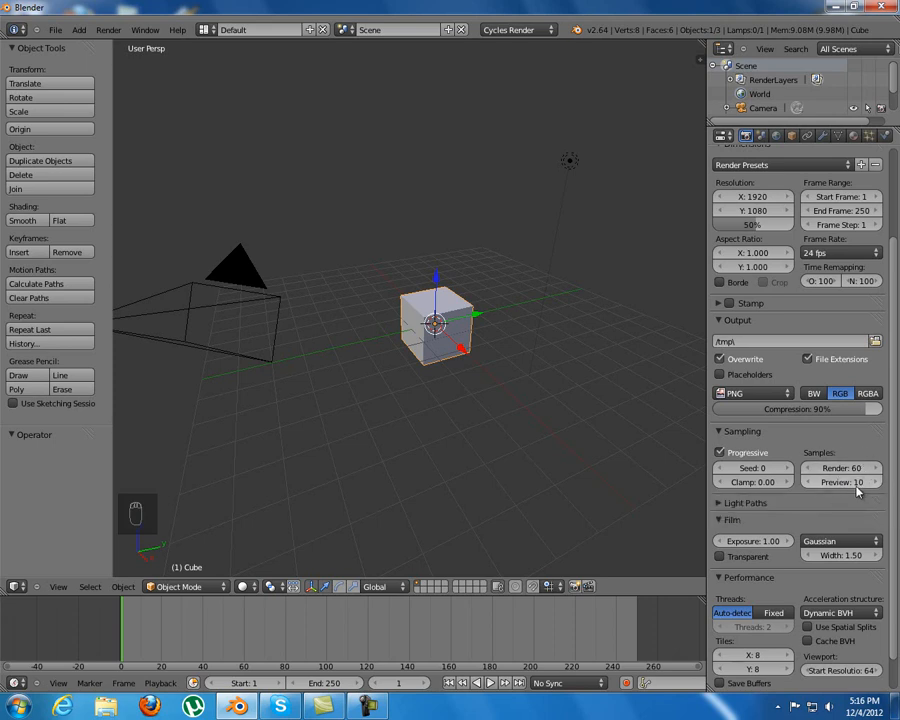
{"action": "left_click", "coordinate": [842, 480]}
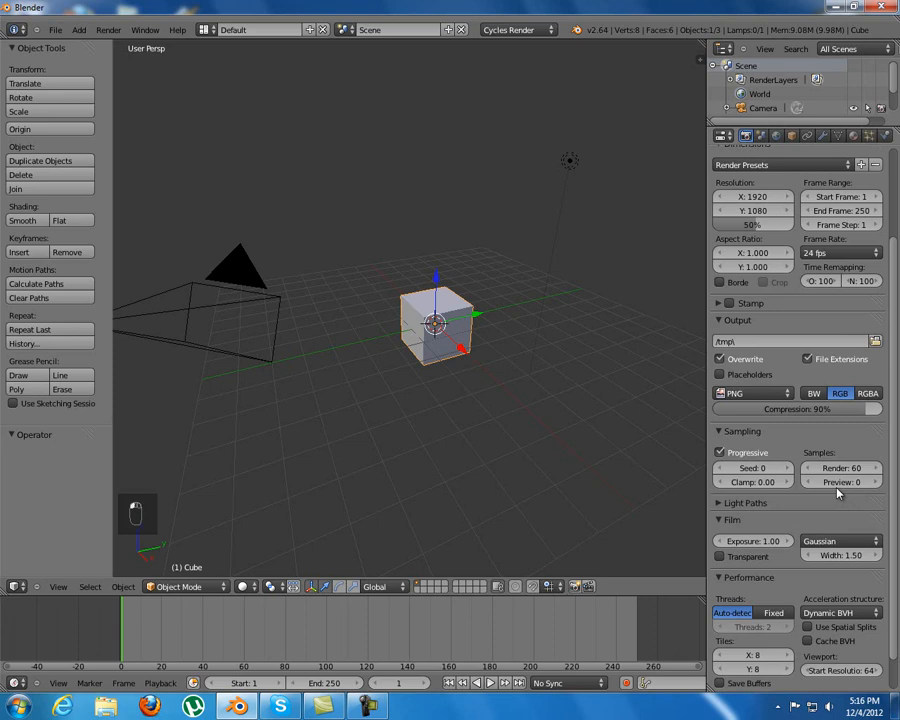
{"action": "mouse_move", "coordinate": [852, 490]}
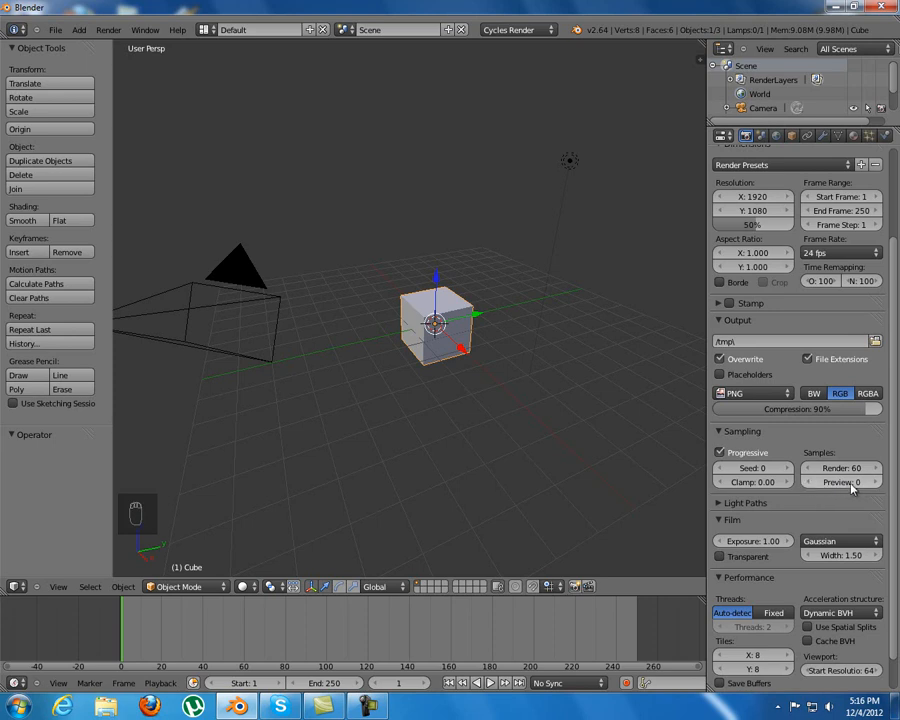
{"action": "mouse_move", "coordinate": [840, 484]}
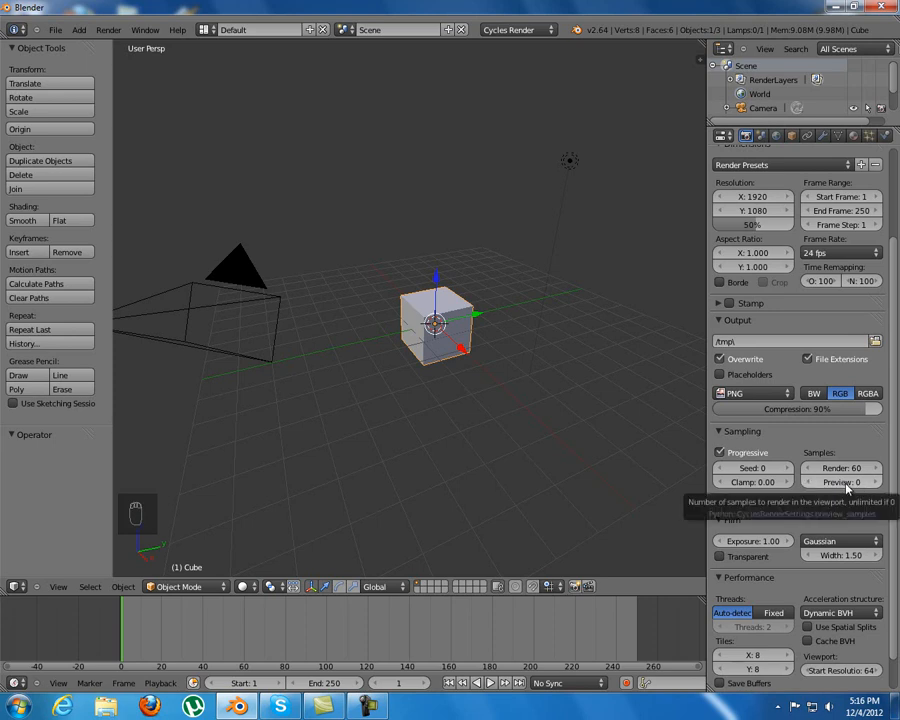
Step: Set viewport shading to Rendered so the cube appears as a live grey Cycles render
{"action": "left_click", "coordinate": [244, 588]}
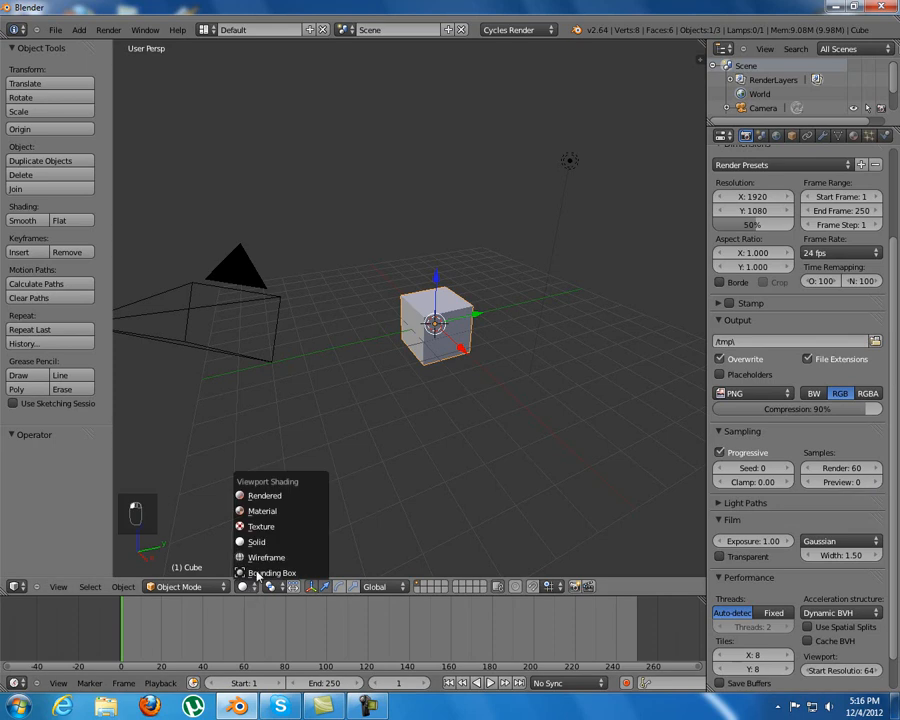
{"action": "left_click", "coordinate": [264, 496]}
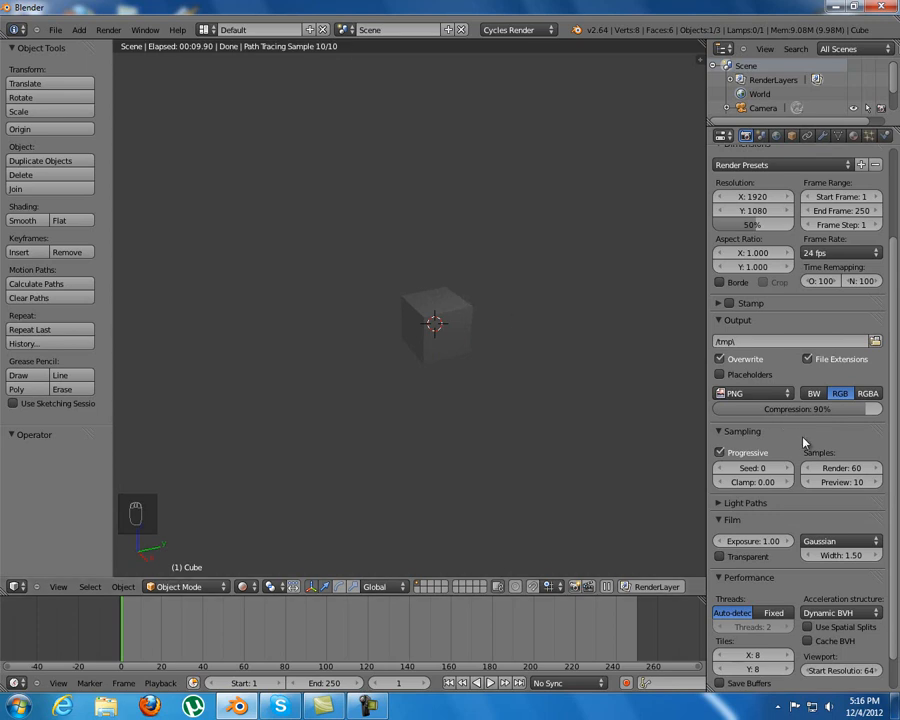
{"action": "left_click", "coordinate": [740, 432]}
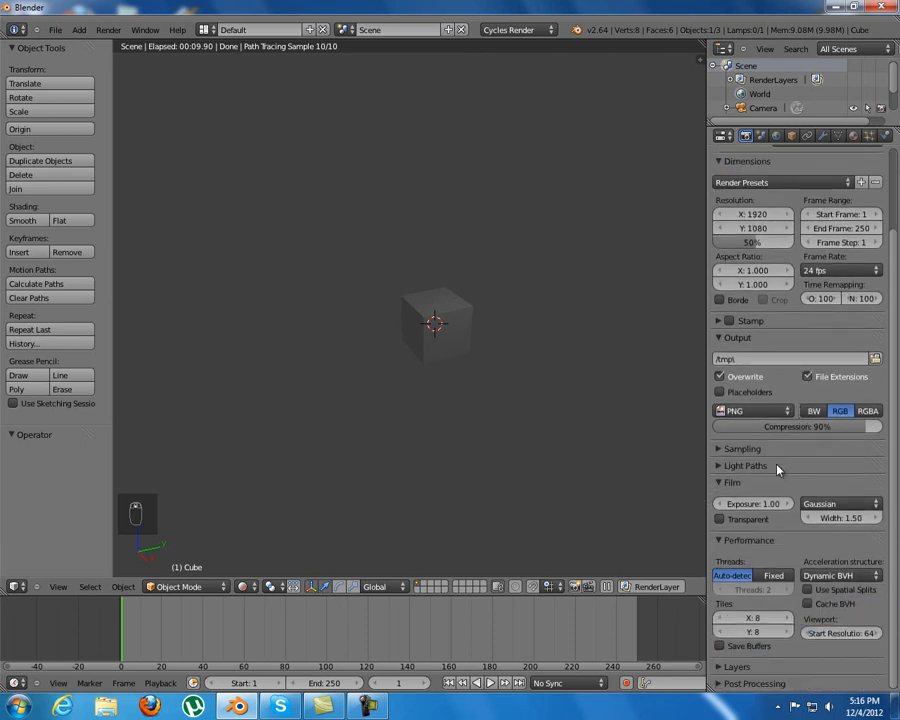
Step: Apply the Full Global Illumination light path preset
{"action": "left_click", "coordinate": [728, 466]}
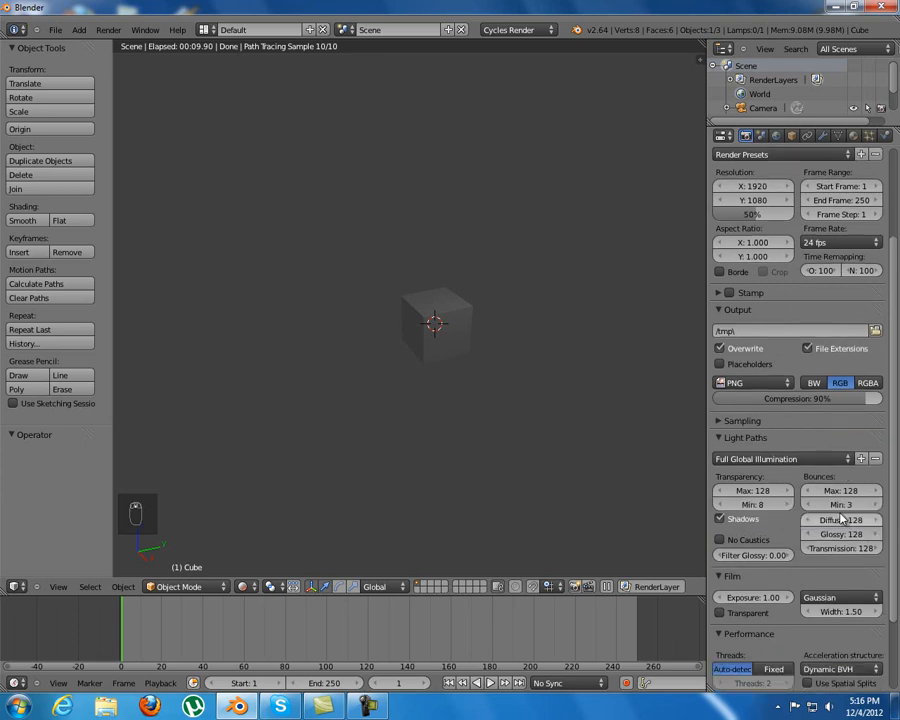
{"action": "mouse_move", "coordinate": [840, 494]}
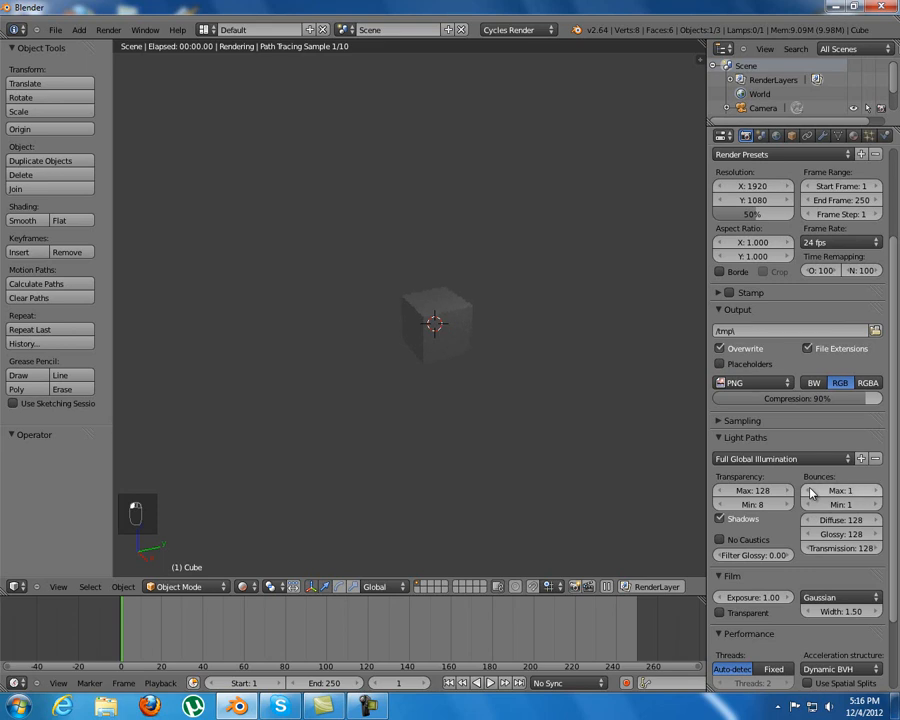
{"action": "mouse_move", "coordinate": [504, 288]}
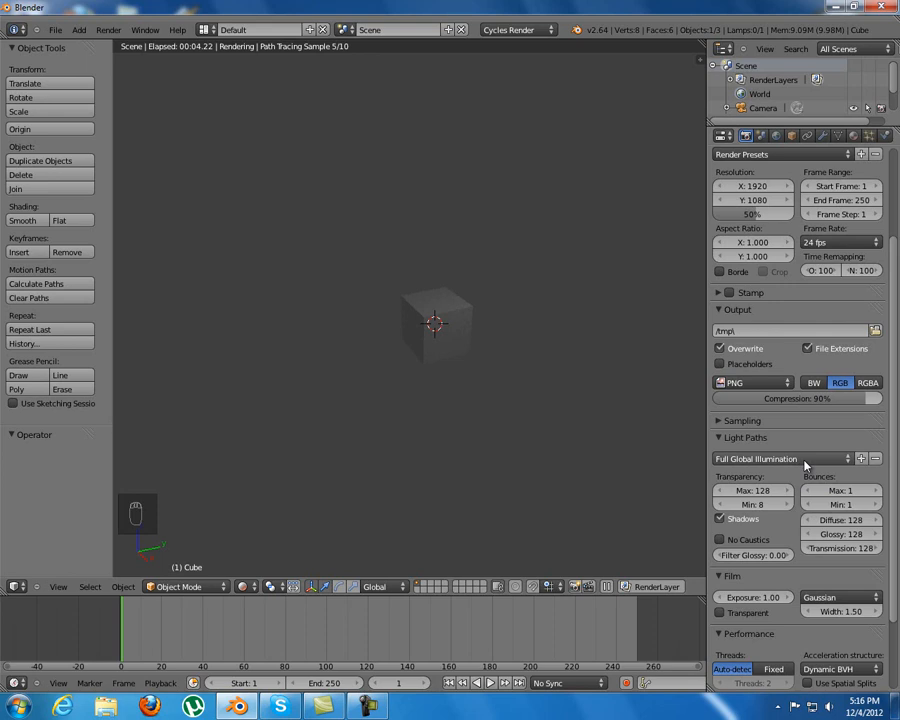
{"action": "left_click", "coordinate": [780, 458]}
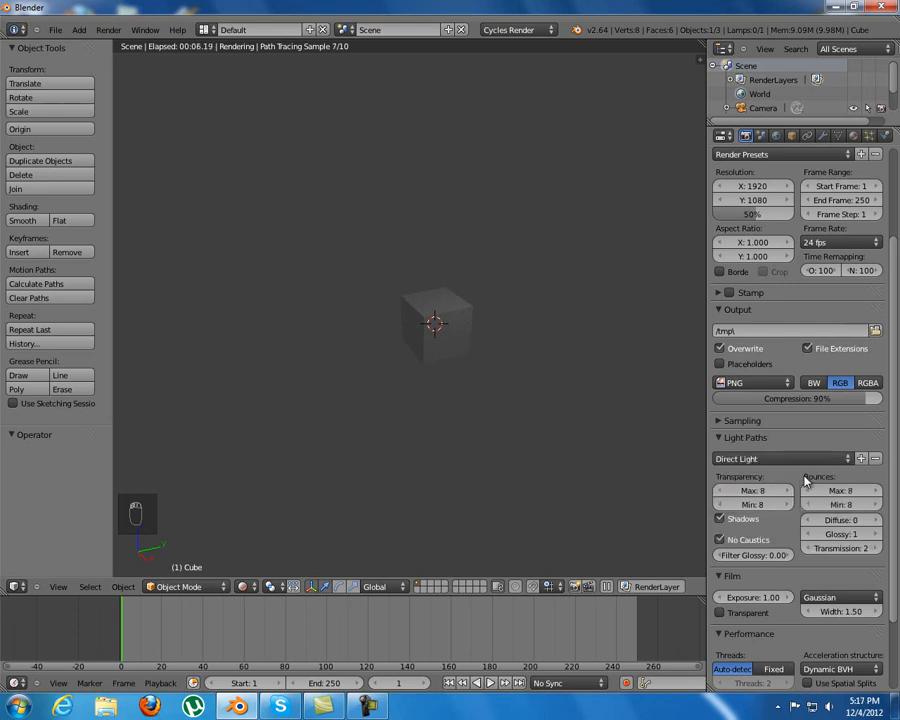
{"action": "mouse_move", "coordinate": [664, 332]}
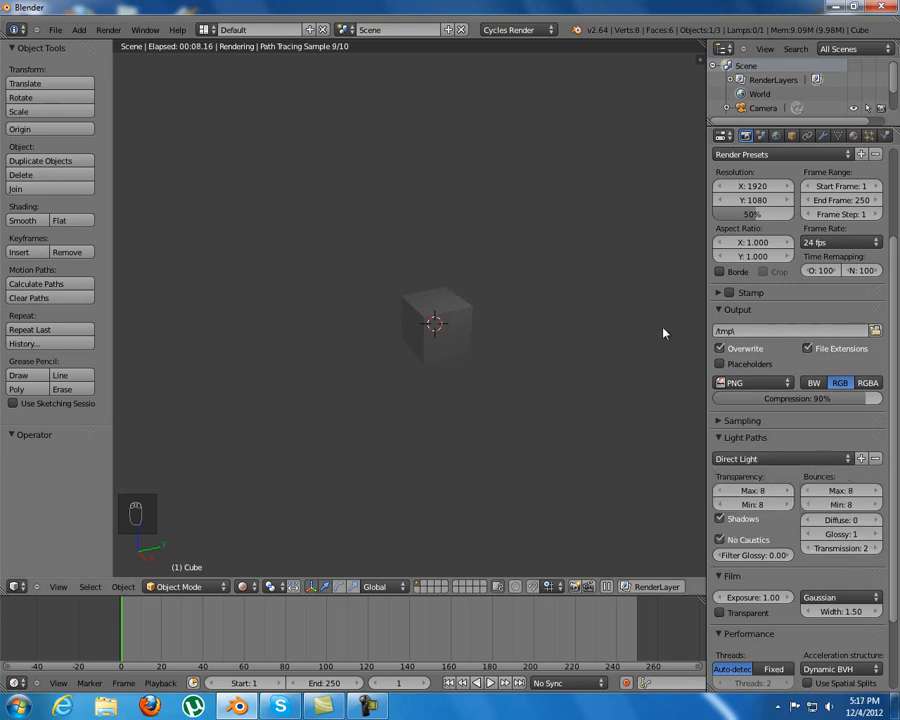
{"action": "left_click", "coordinate": [236, 586]}
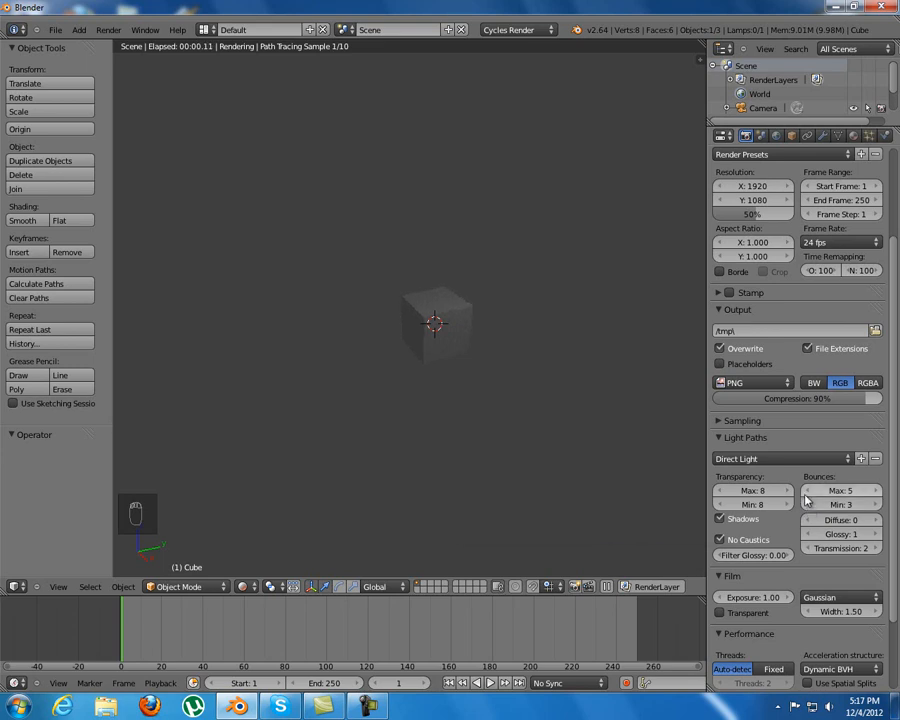
{"action": "left_click", "coordinate": [780, 458]}
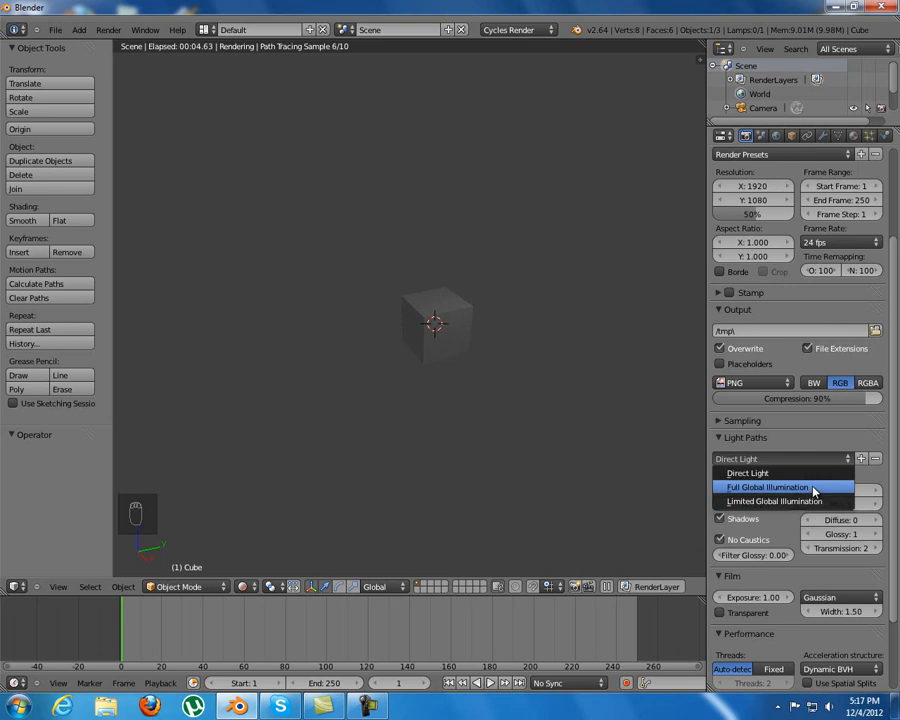
{"action": "left_click", "coordinate": [782, 488]}
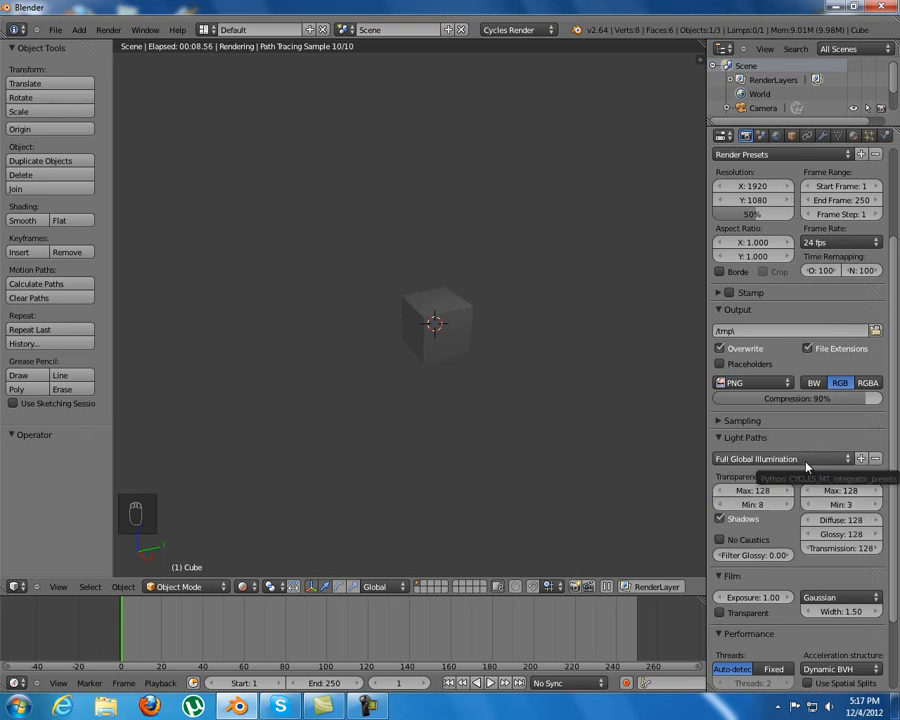
{"action": "mouse_move", "coordinate": [856, 526]}
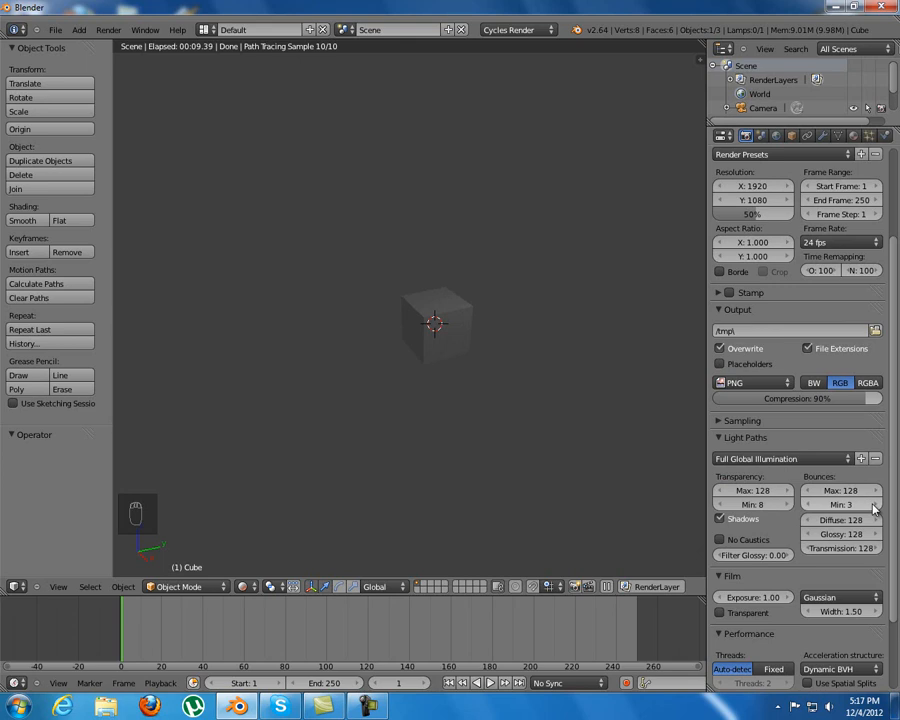
Step: Reduce maximum light bounces to 7 with a minimum of 3
{"action": "left_click", "coordinate": [846, 490]}
{"action": "type", "text": "5"}
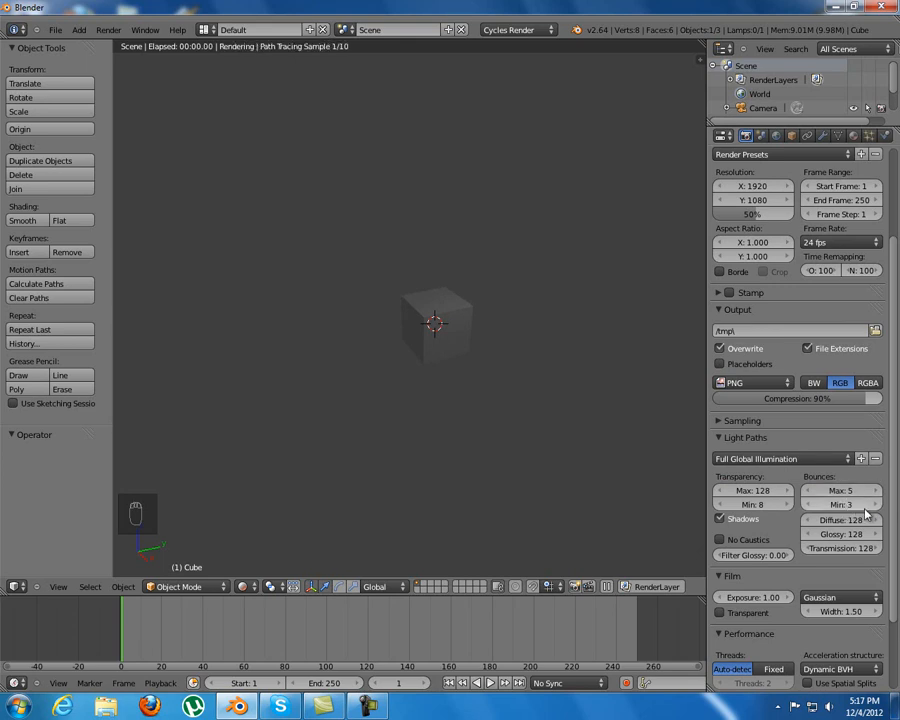
{"action": "left_click", "coordinate": [878, 488]}
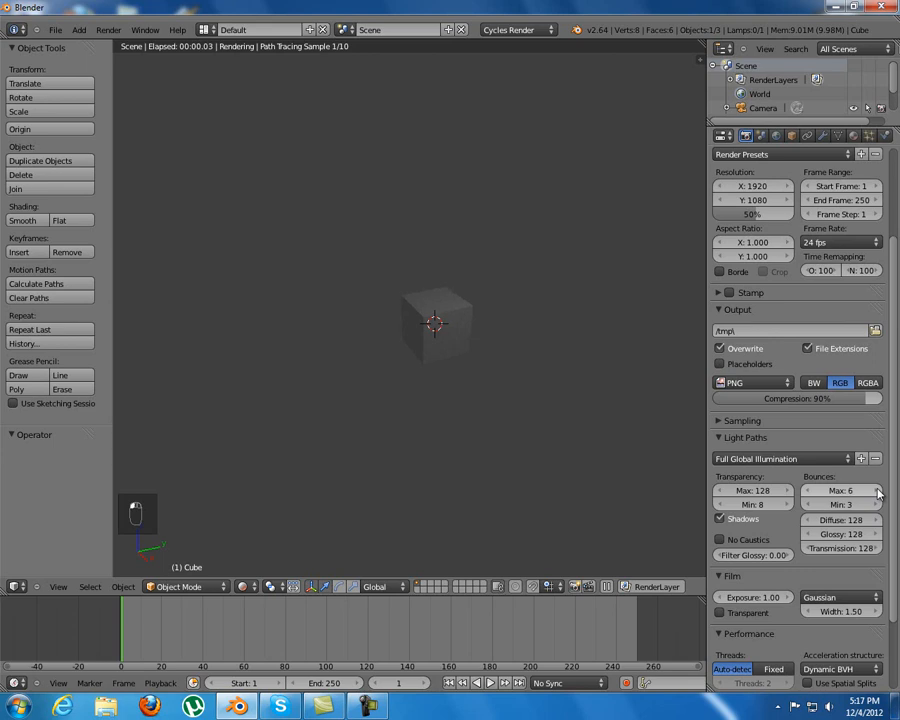
{"action": "left_click", "coordinate": [876, 488]}
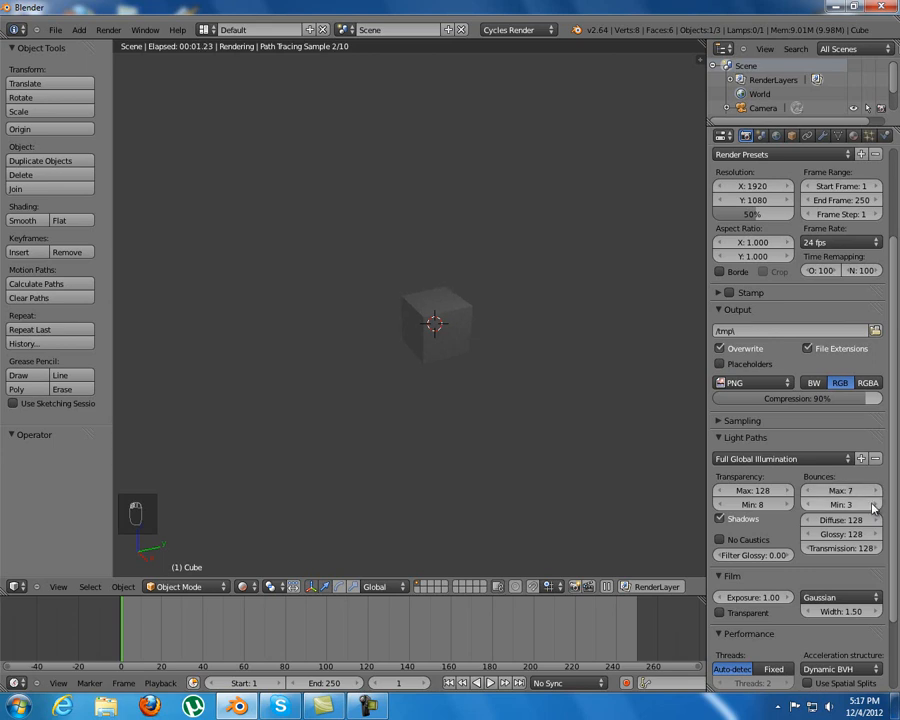
{"action": "mouse_move", "coordinate": [856, 490]}
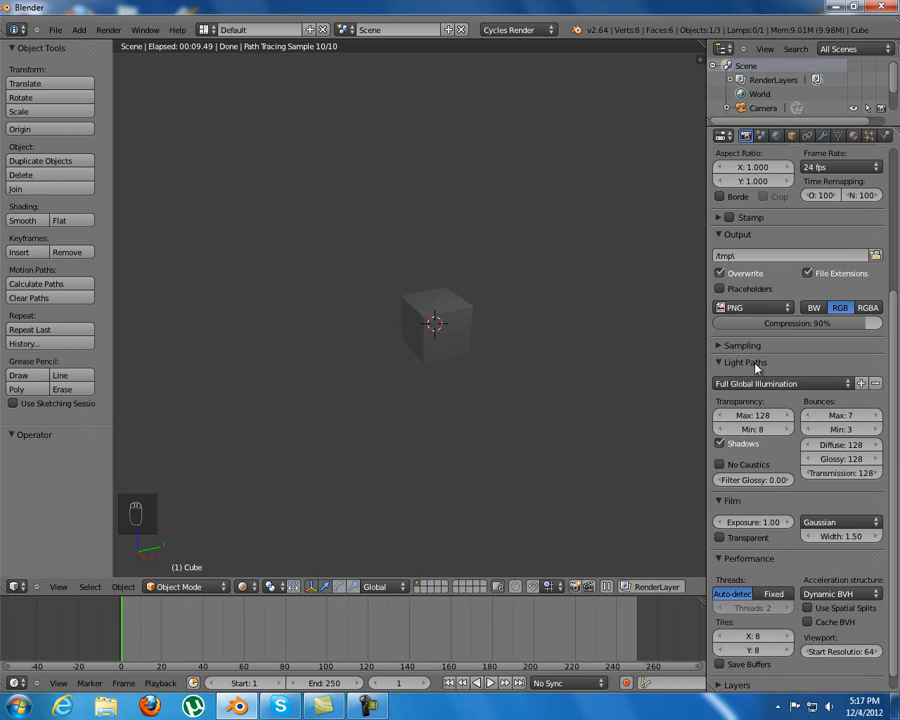
Step: Collapse the Light Paths settings to reveal the Film and Performance panels
{"action": "left_click", "coordinate": [742, 362]}
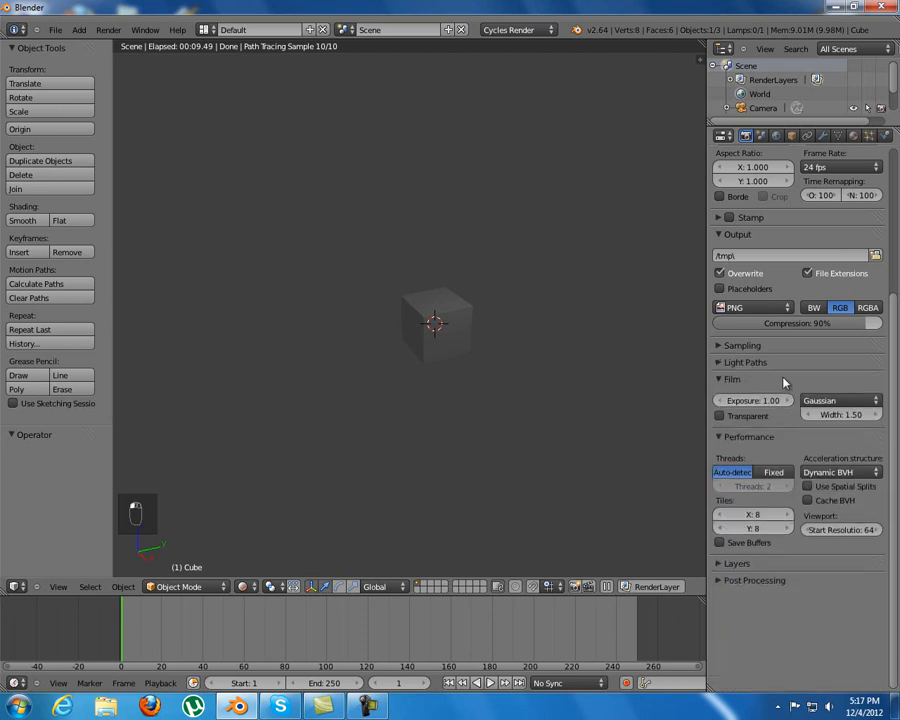
{"action": "mouse_move", "coordinate": [808, 378]}
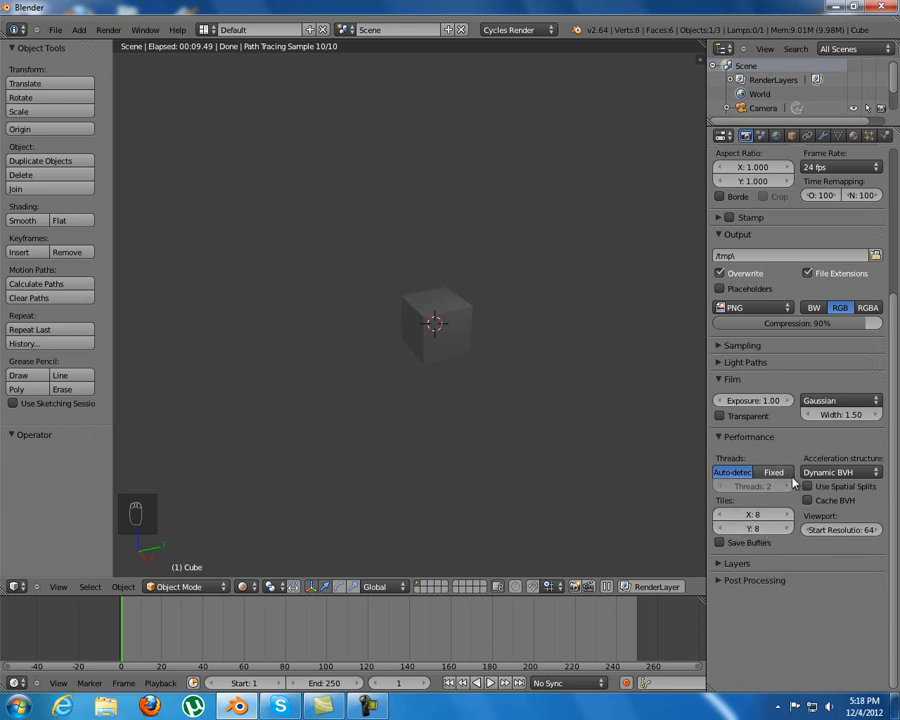
{"action": "mouse_move", "coordinate": [450, 348]}
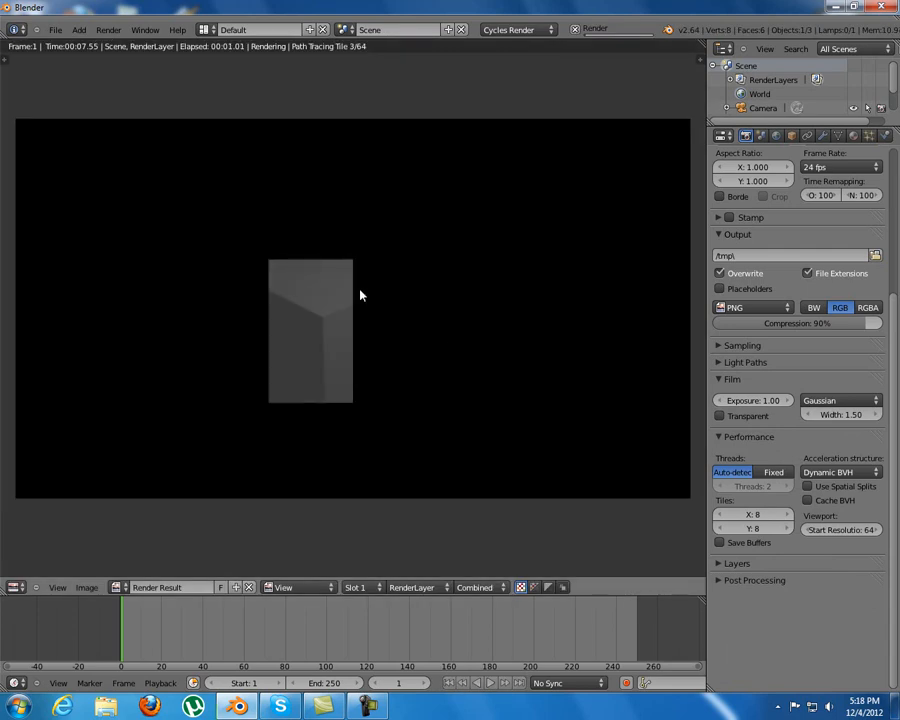
{"action": "mouse_move", "coordinate": [270, 248]}
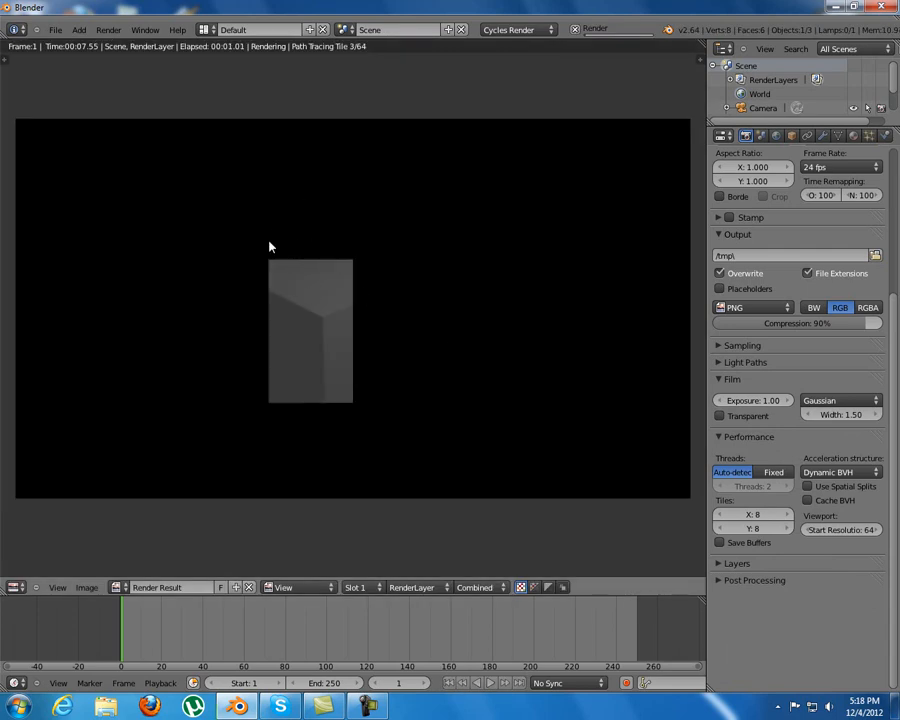
{"action": "mouse_move", "coordinate": [346, 252]}
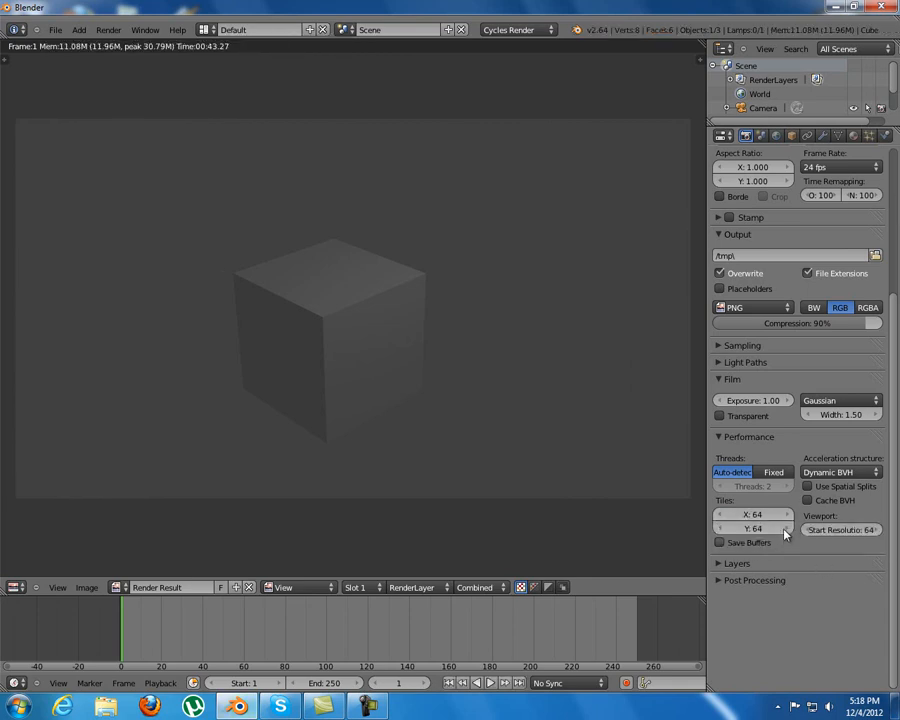
{"action": "mouse_move", "coordinate": [752, 520]}
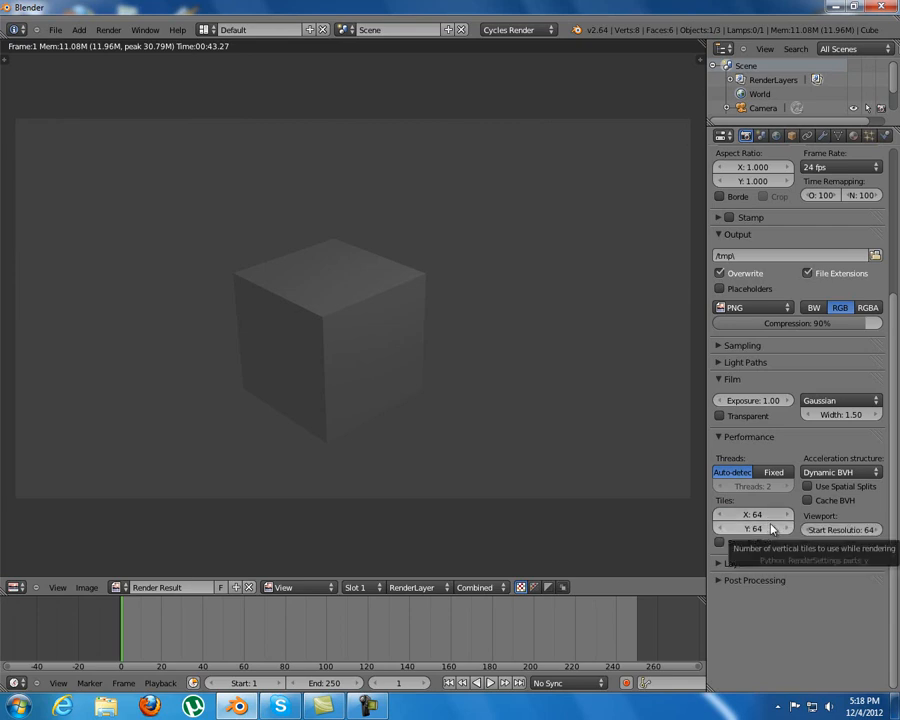
{"action": "mouse_move", "coordinate": [762, 512]}
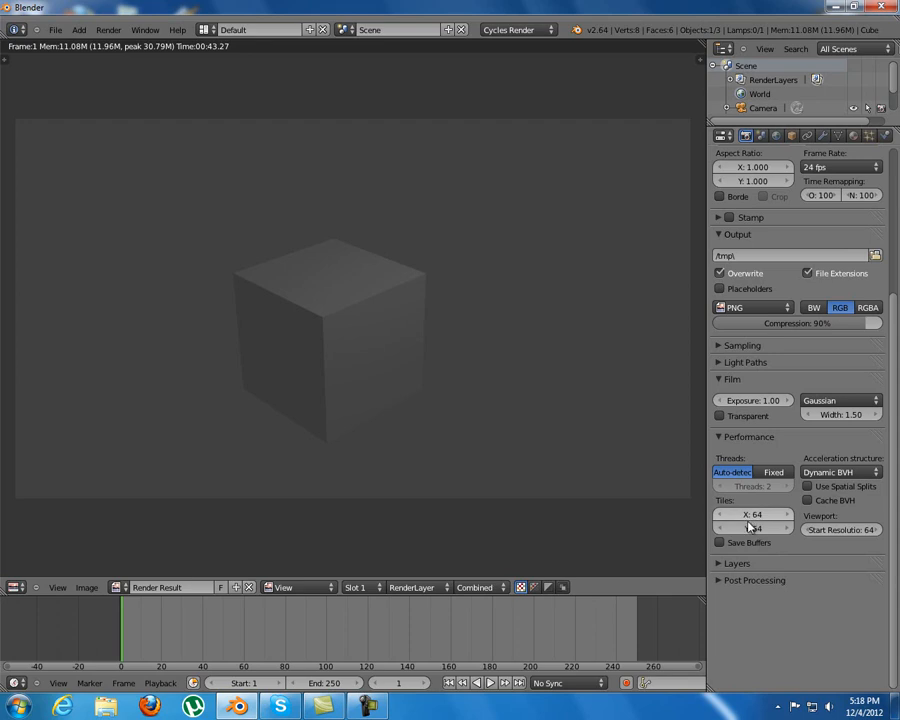
{"action": "mouse_move", "coordinate": [756, 520]}
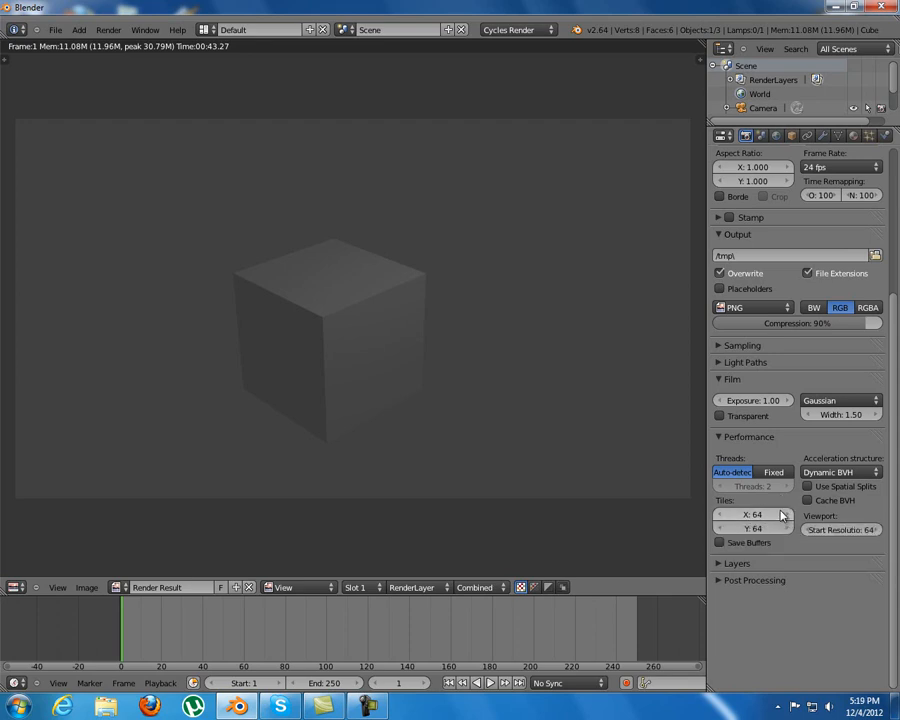
{"action": "mouse_move", "coordinate": [748, 540]}
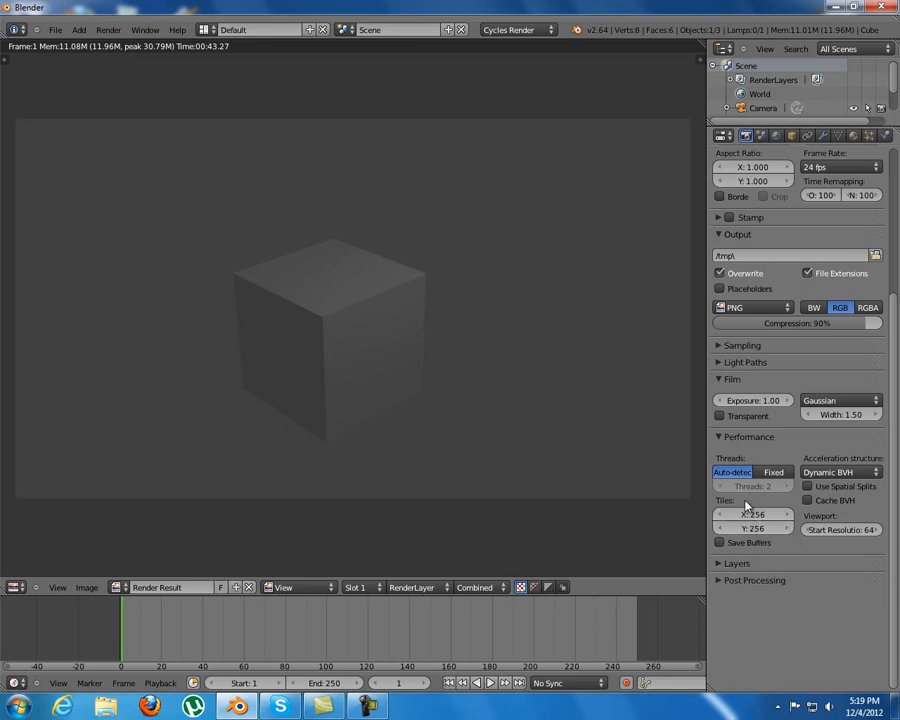
{"action": "mouse_move", "coordinate": [404, 372]}
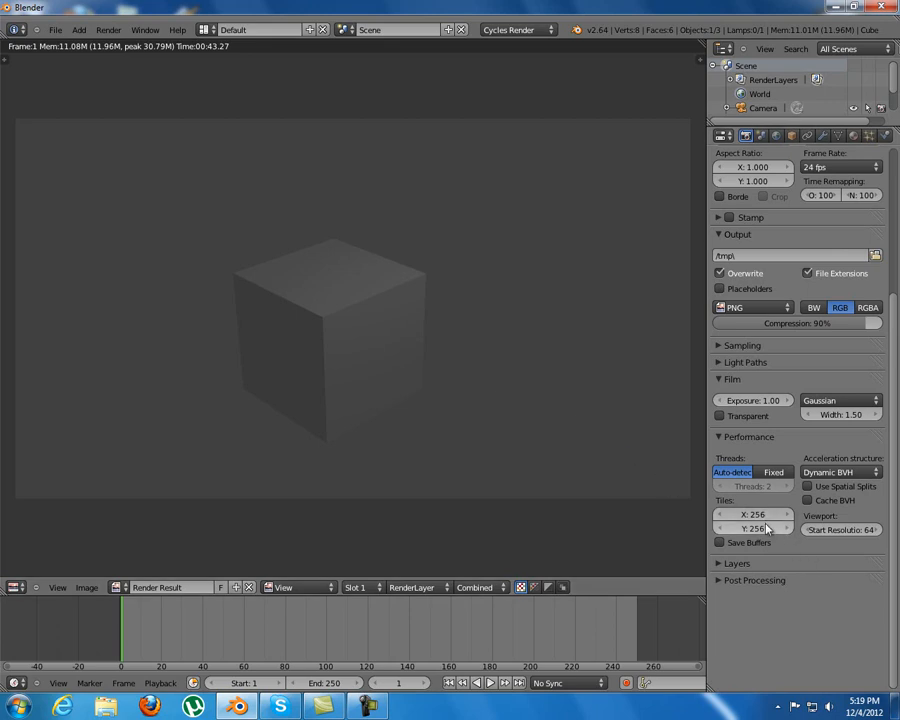
{"action": "mouse_move", "coordinate": [752, 486]}
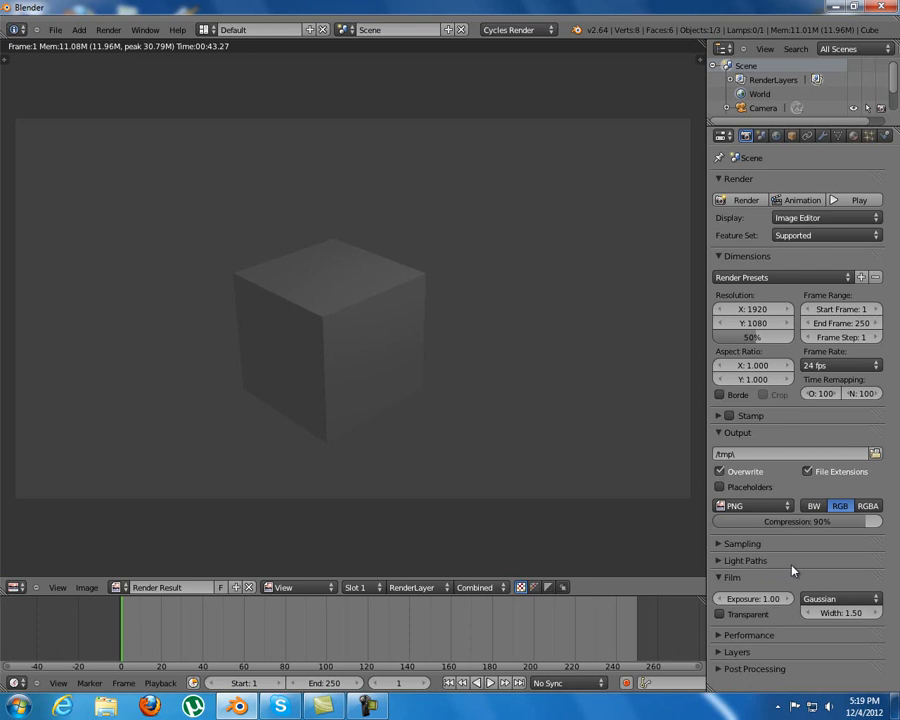
{"action": "mouse_move", "coordinate": [396, 370]}
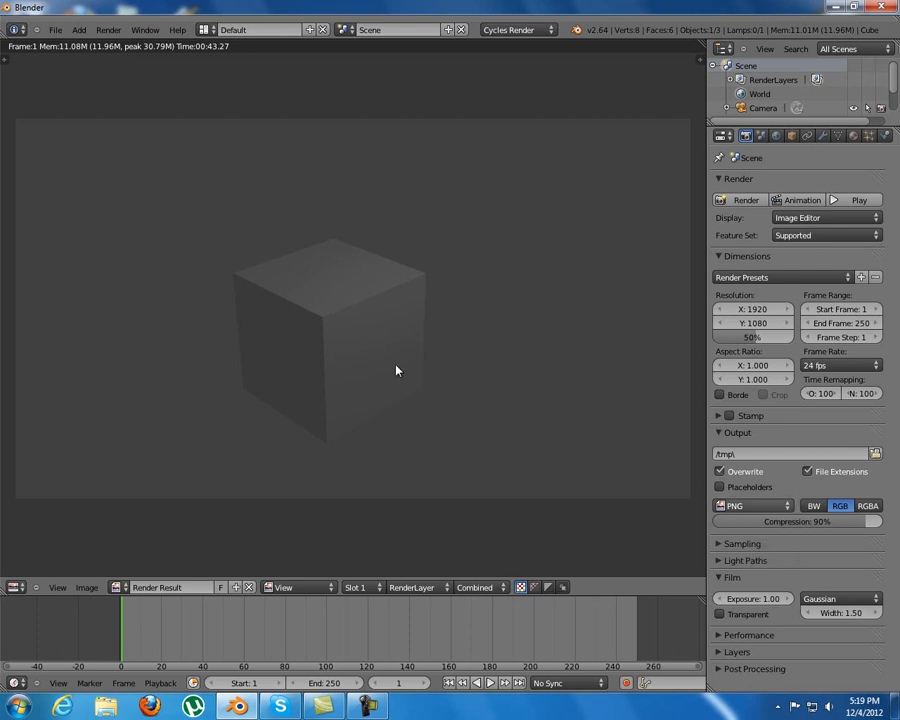
{"action": "mouse_move", "coordinate": [636, 456]}
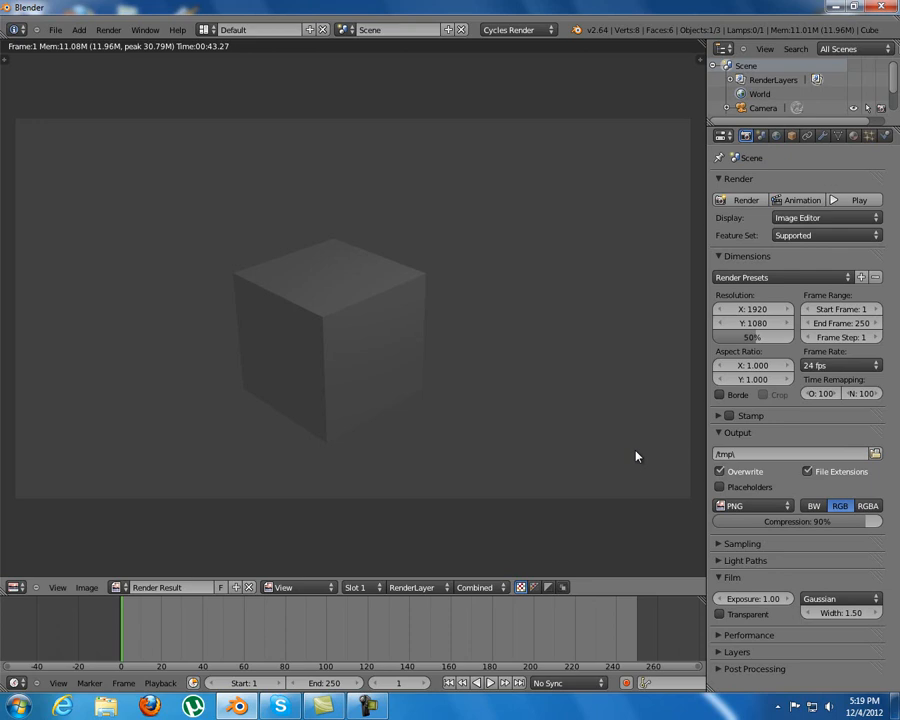